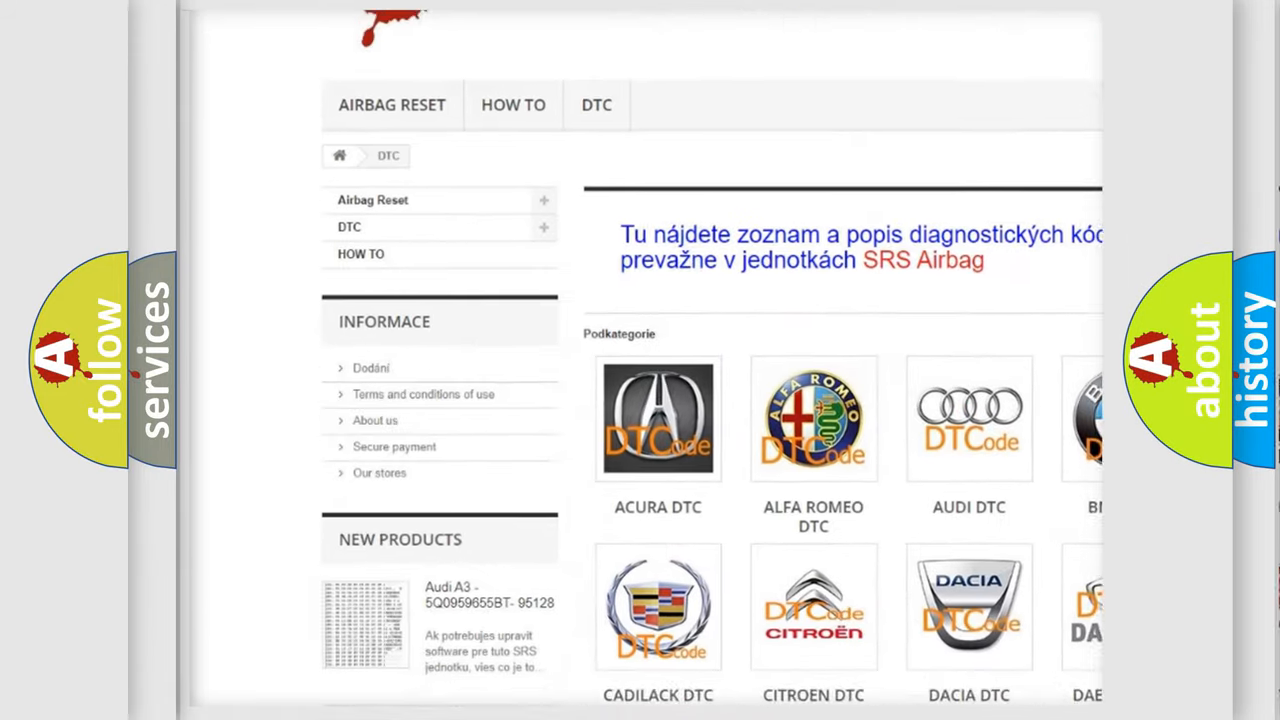
pyautogui.scroll(-3)
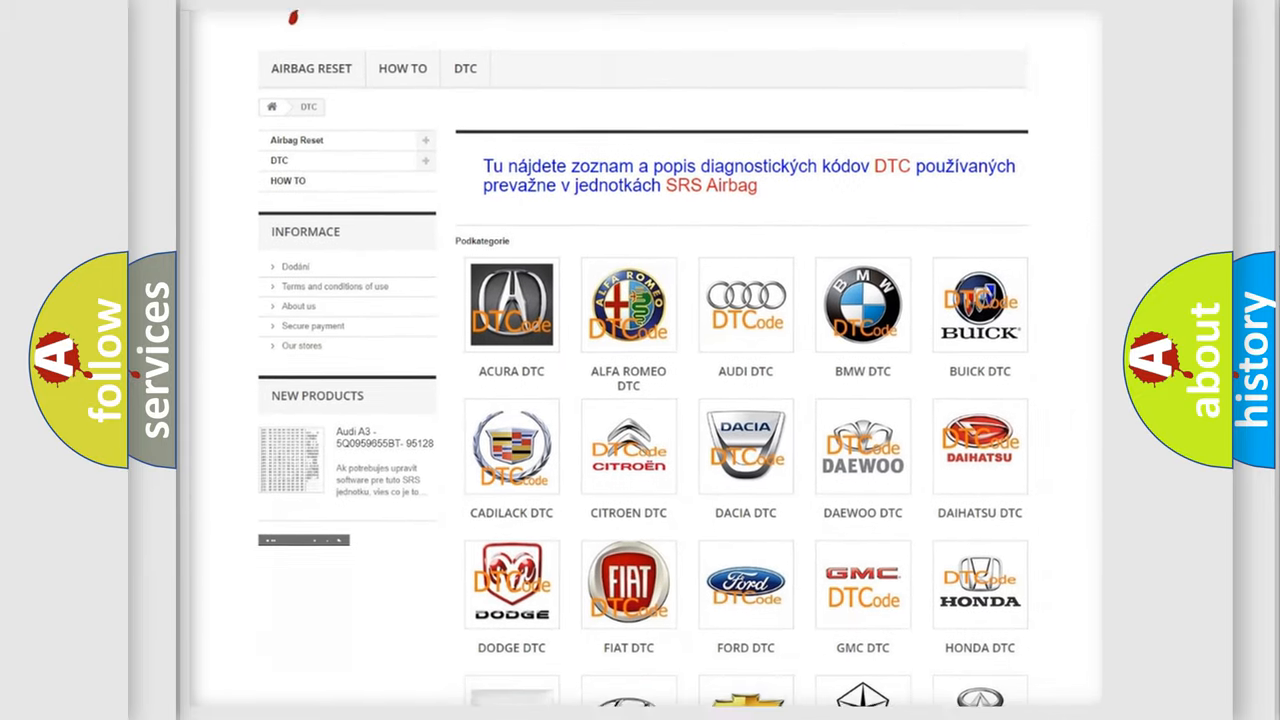
pyautogui.scroll(-3)
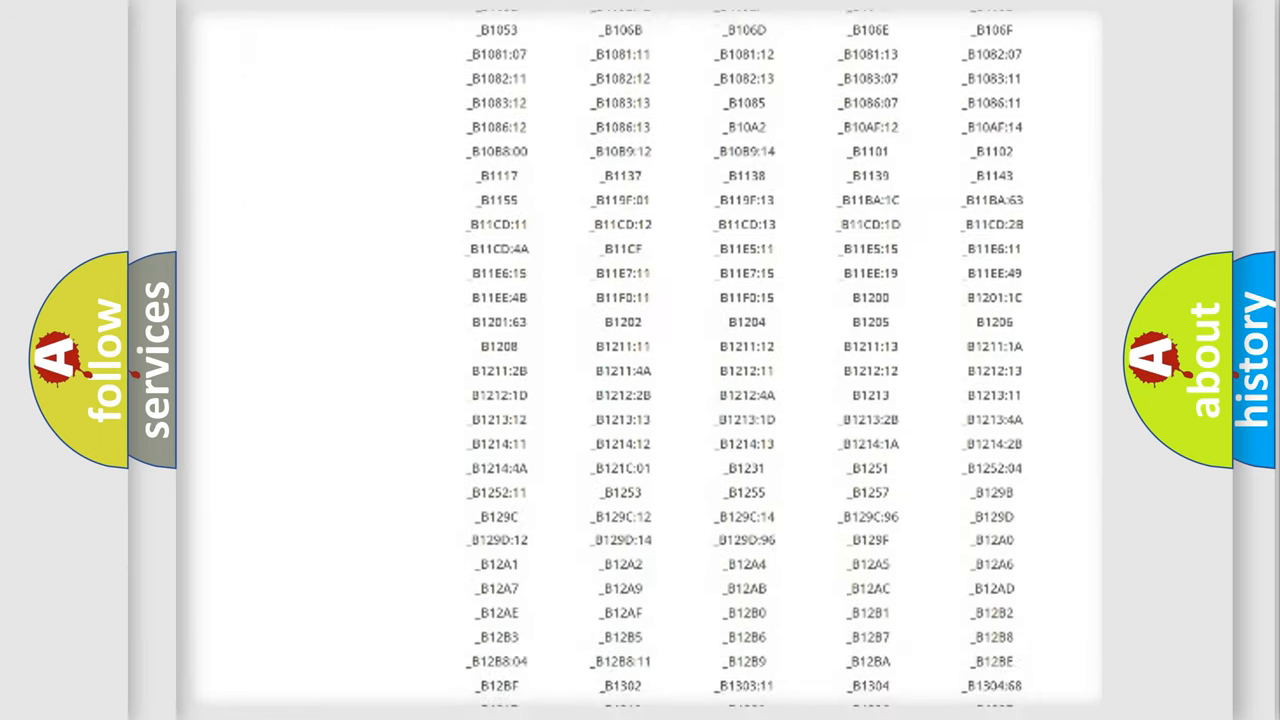
pyautogui.scroll(-3)
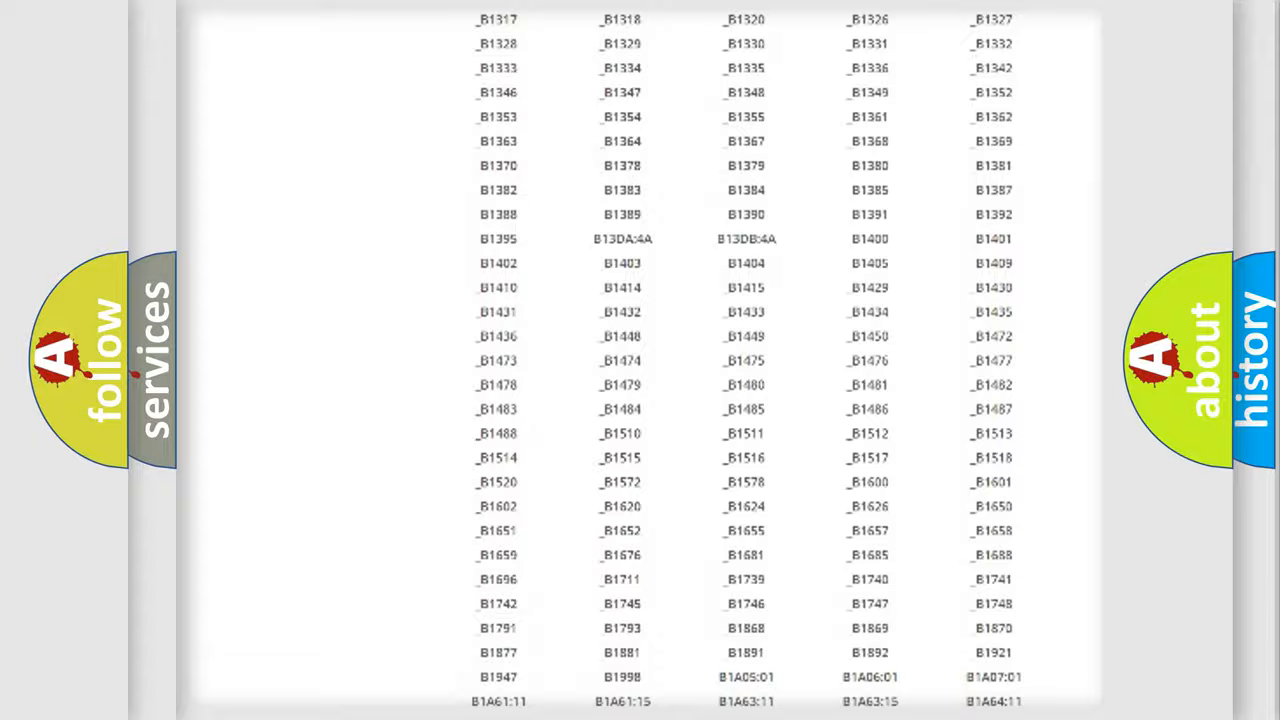